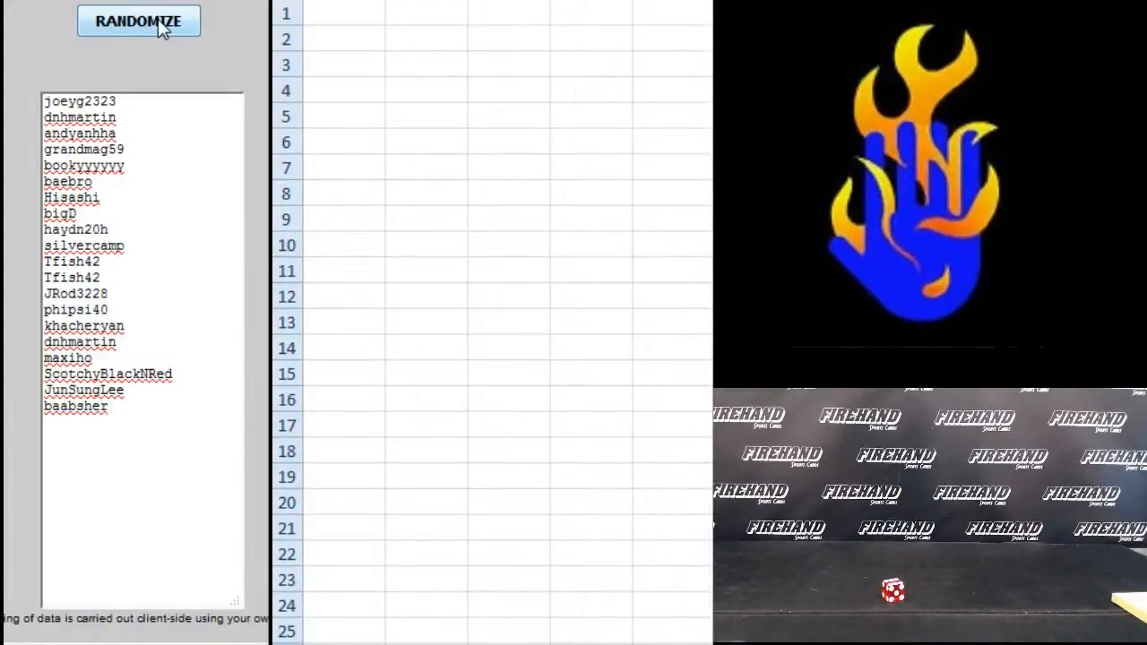
- Reshuffle the 20 usernames four times in the randomizer
click(138, 22)
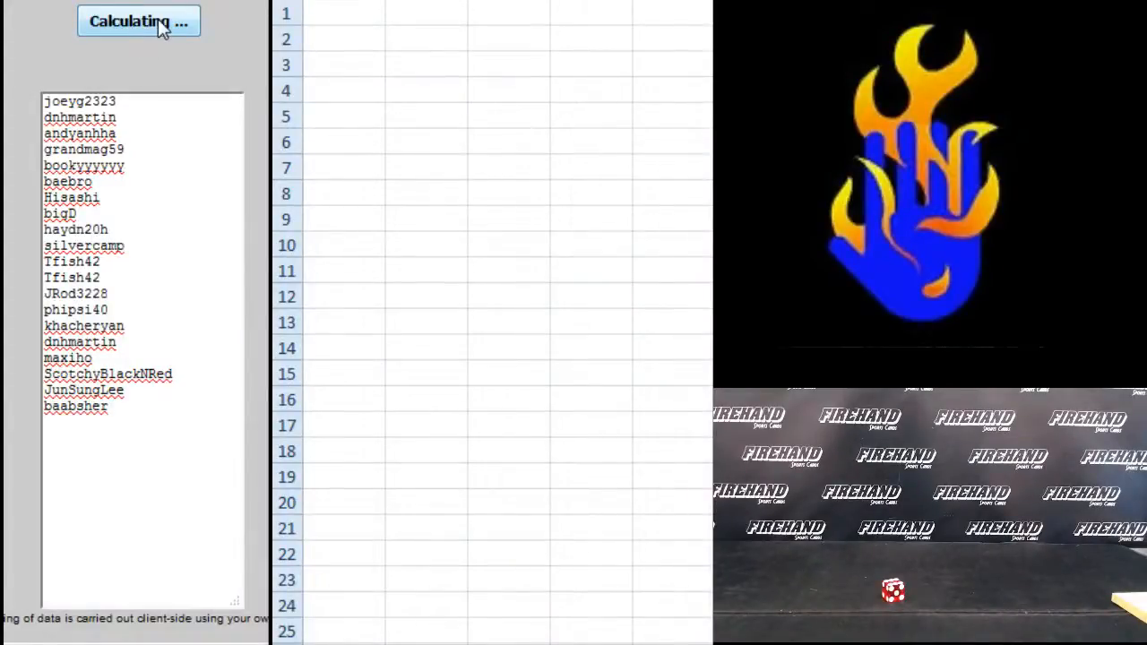
click(138, 22)
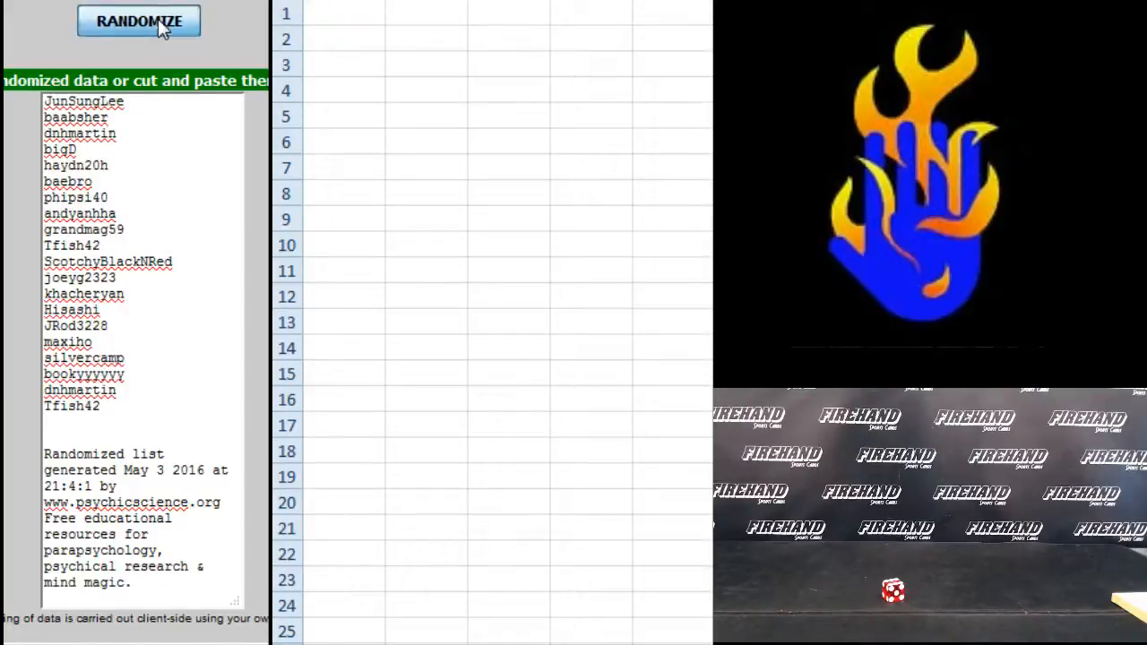
click(138, 21)
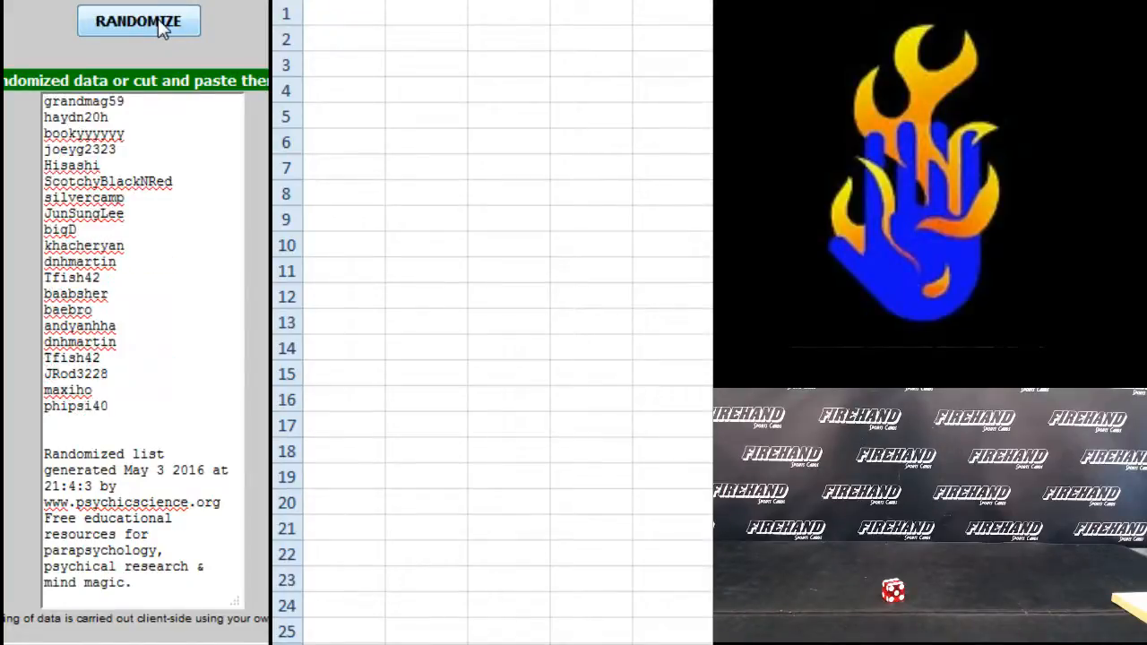
click(138, 22)
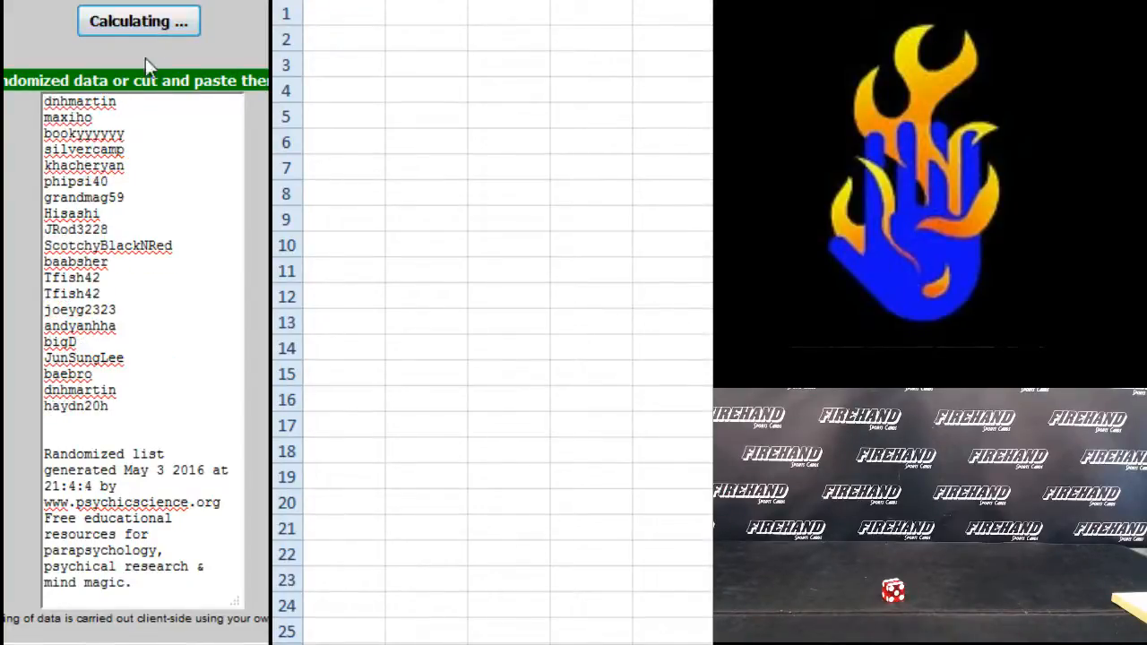
- Copy the final shuffled username order into cells A1–A20
click(138, 22)
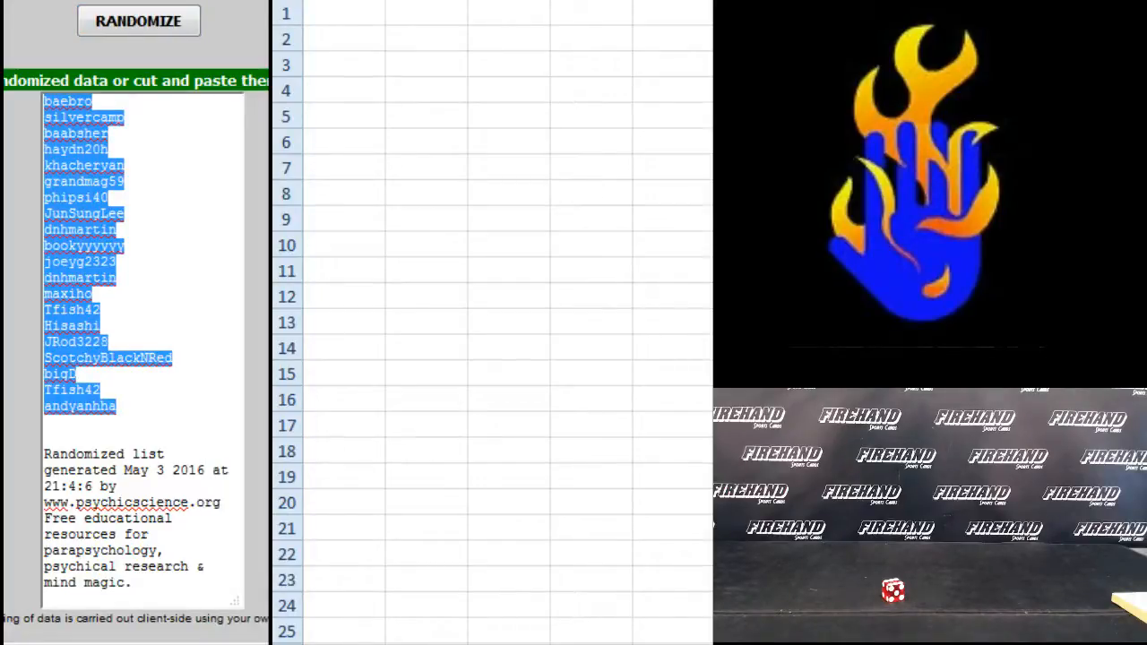
right_click(314, 13)
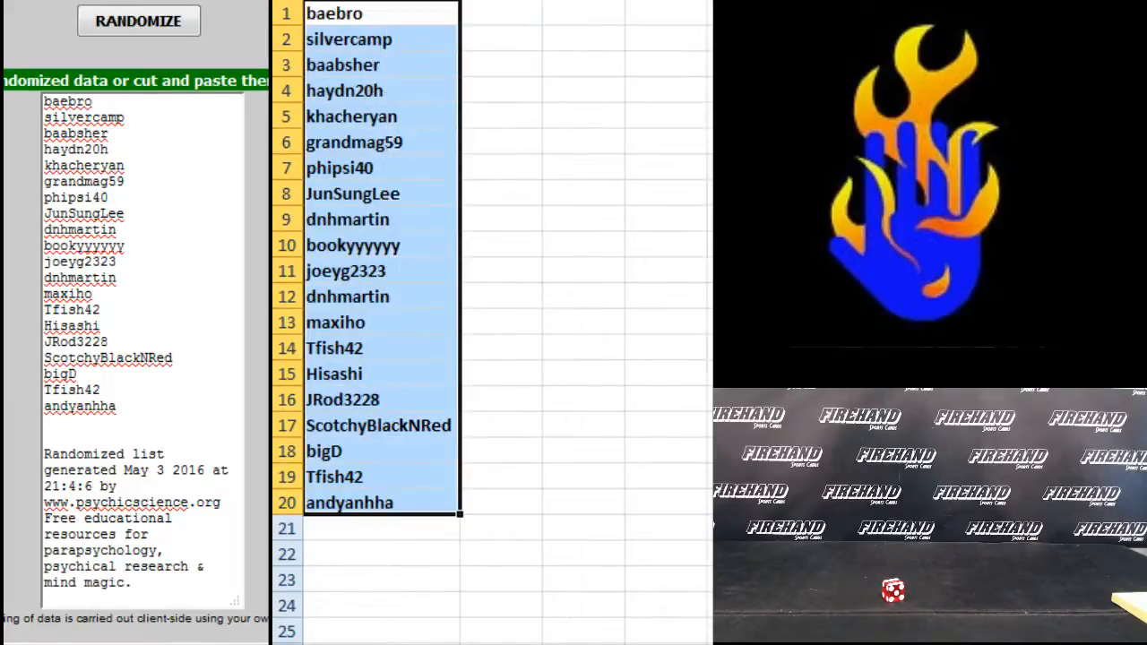
click(500, 13)
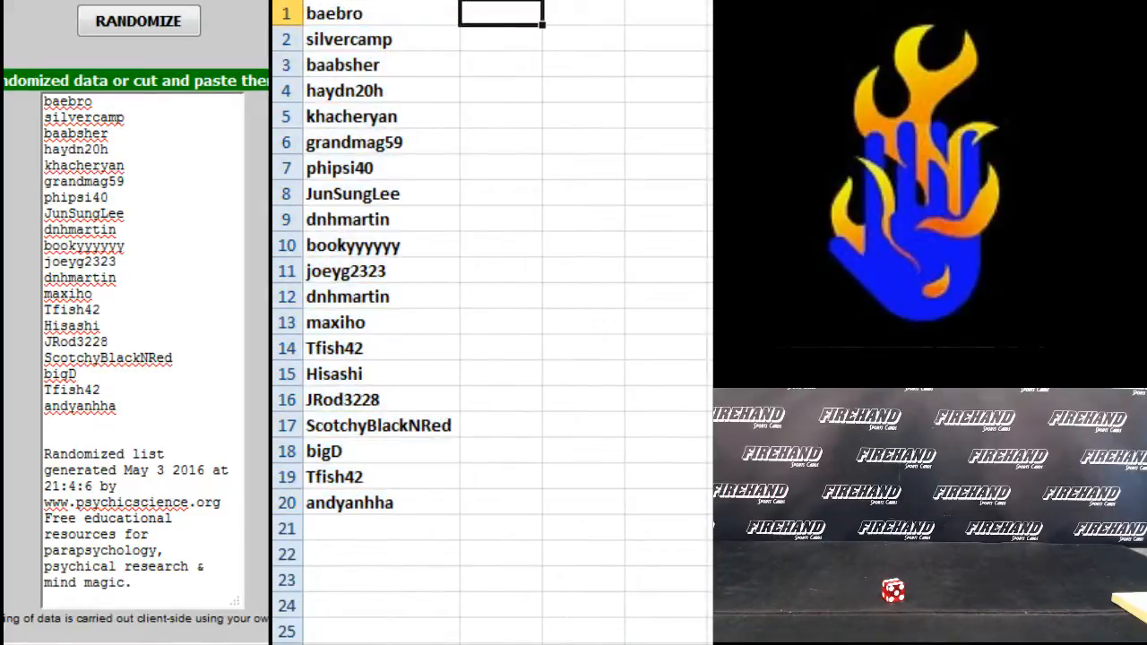
- Load the 20 baseball teams into the randomizer and reshuffle them five times
click(138, 22)
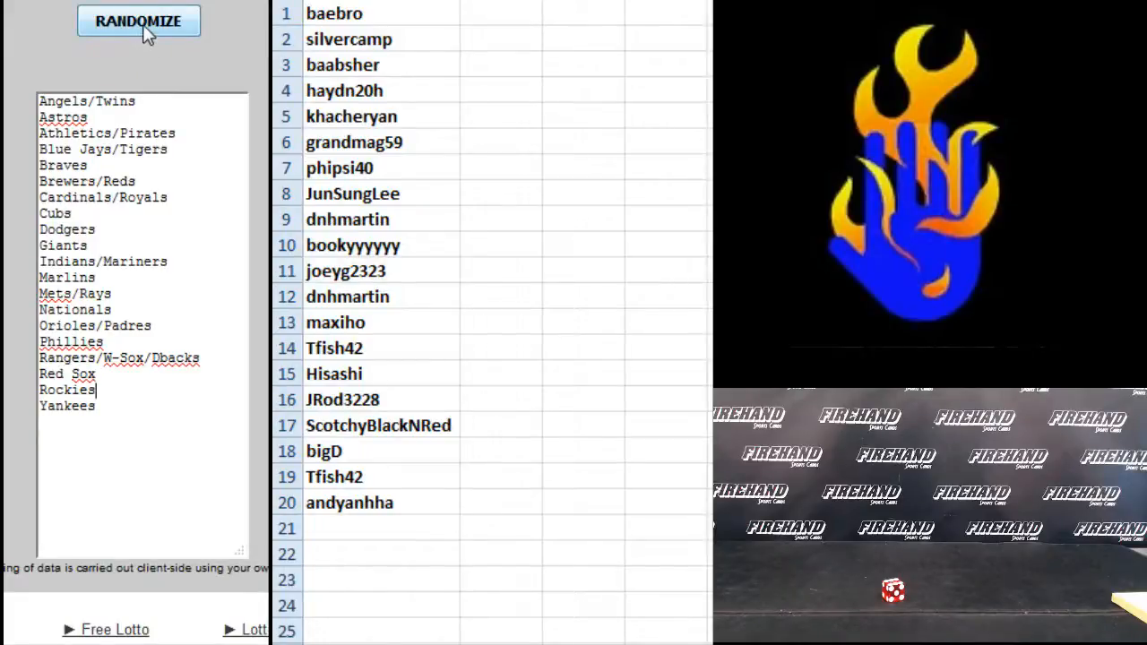
click(138, 22)
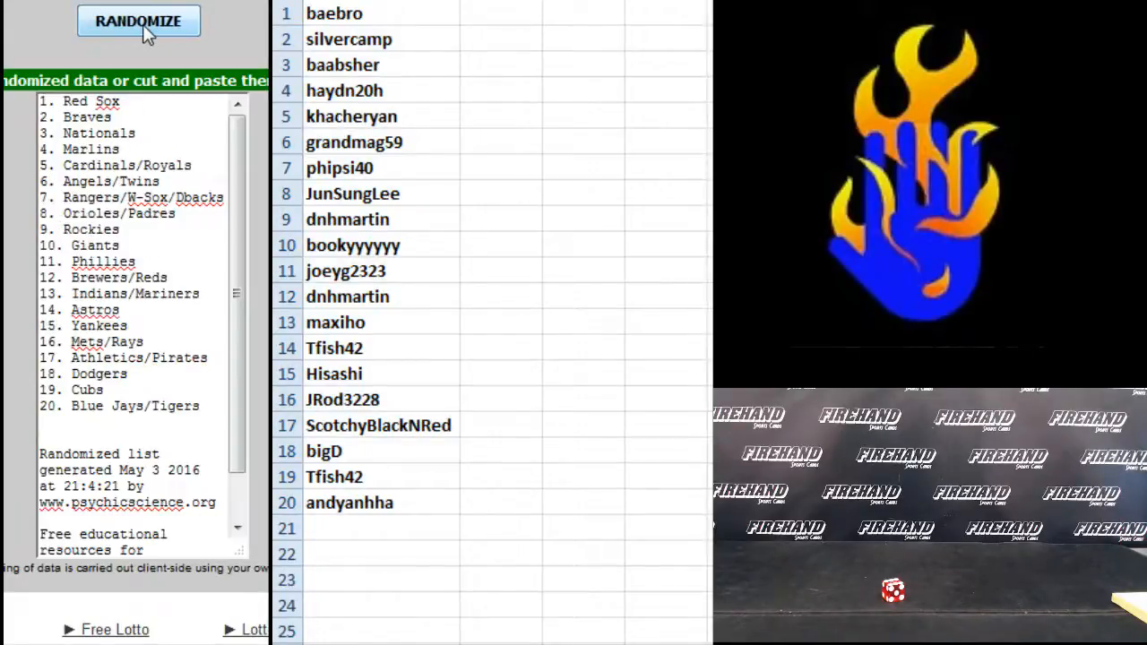
click(138, 21)
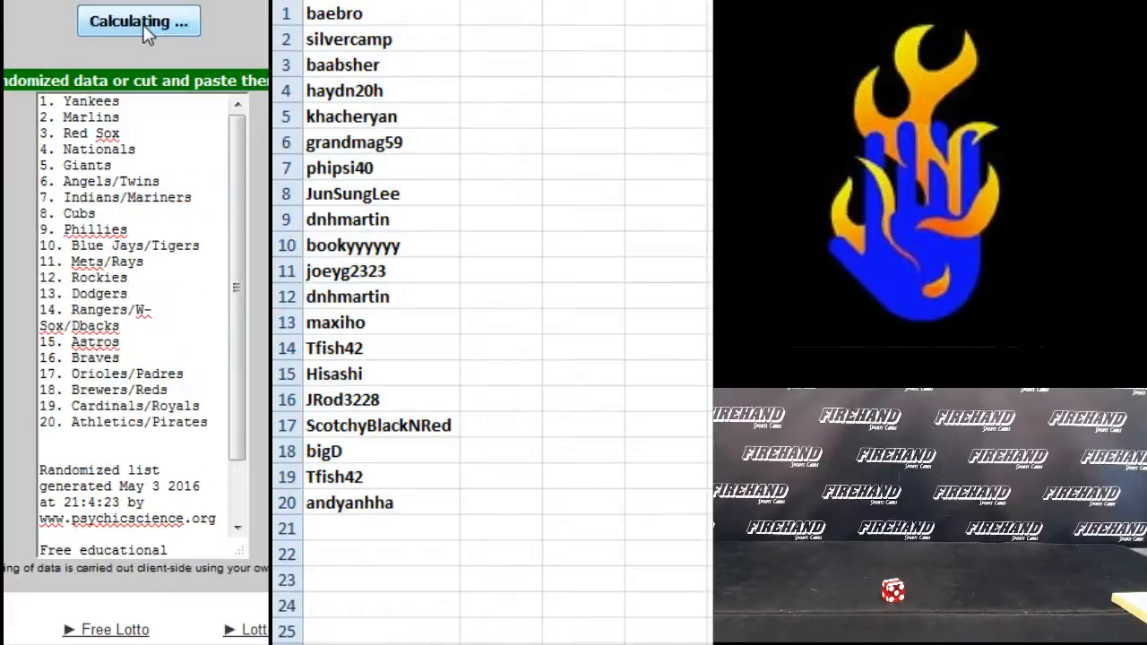
click(138, 21)
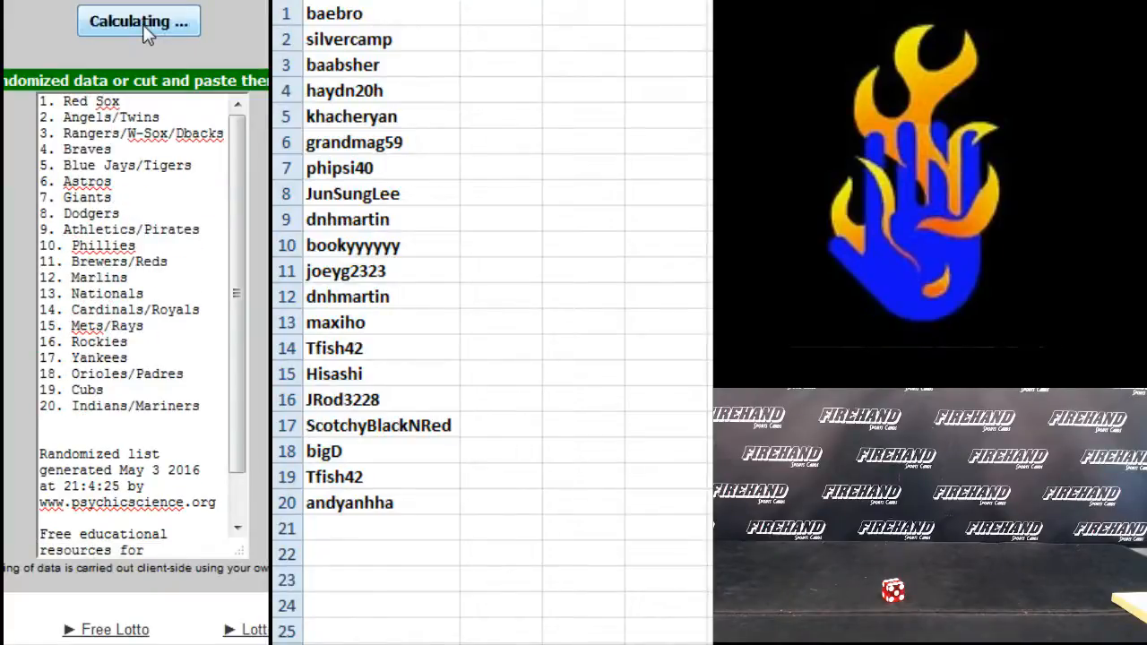
click(138, 21)
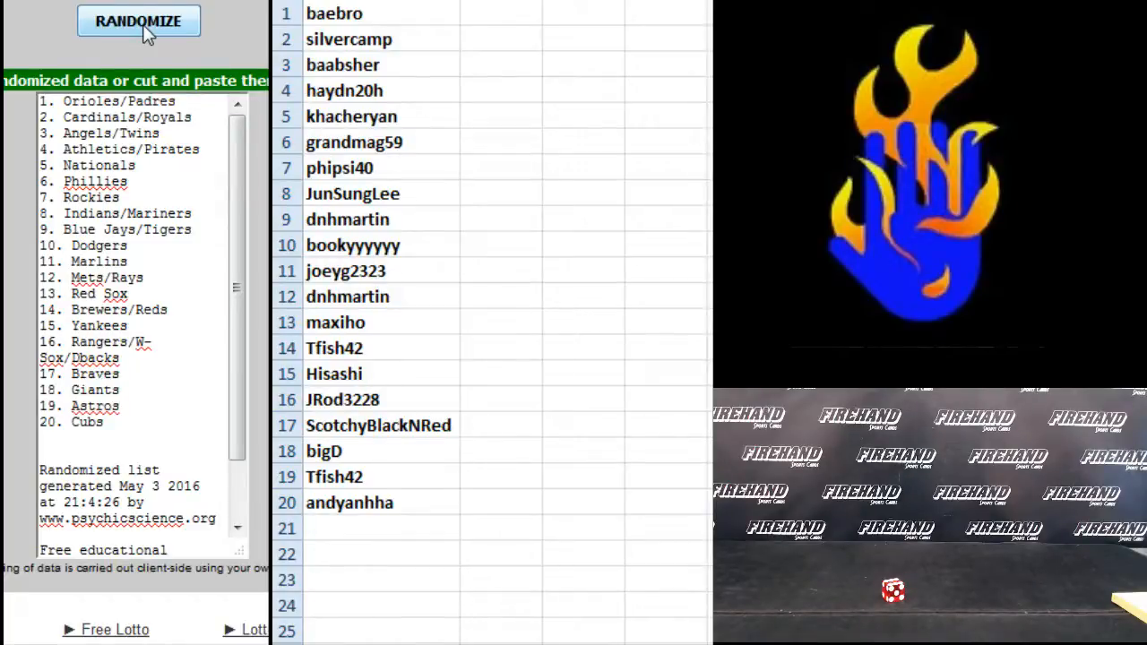
click(138, 22)
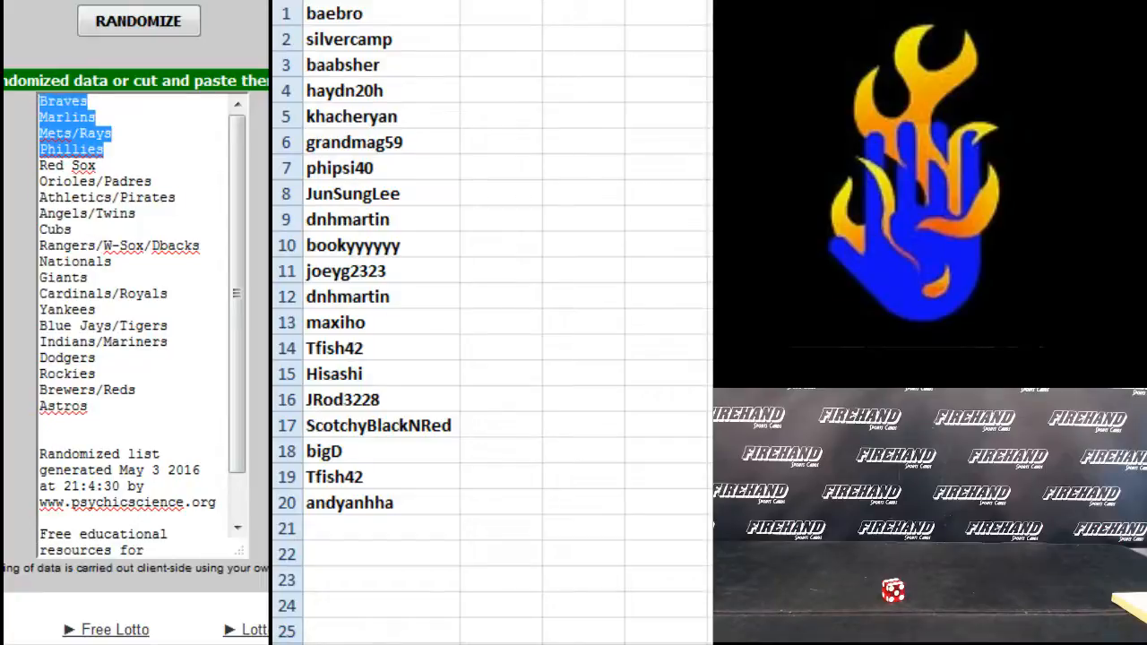
- Copy the shuffled team order into cells B1–B20 beside the usernames
drag(72, 149, 72, 405)
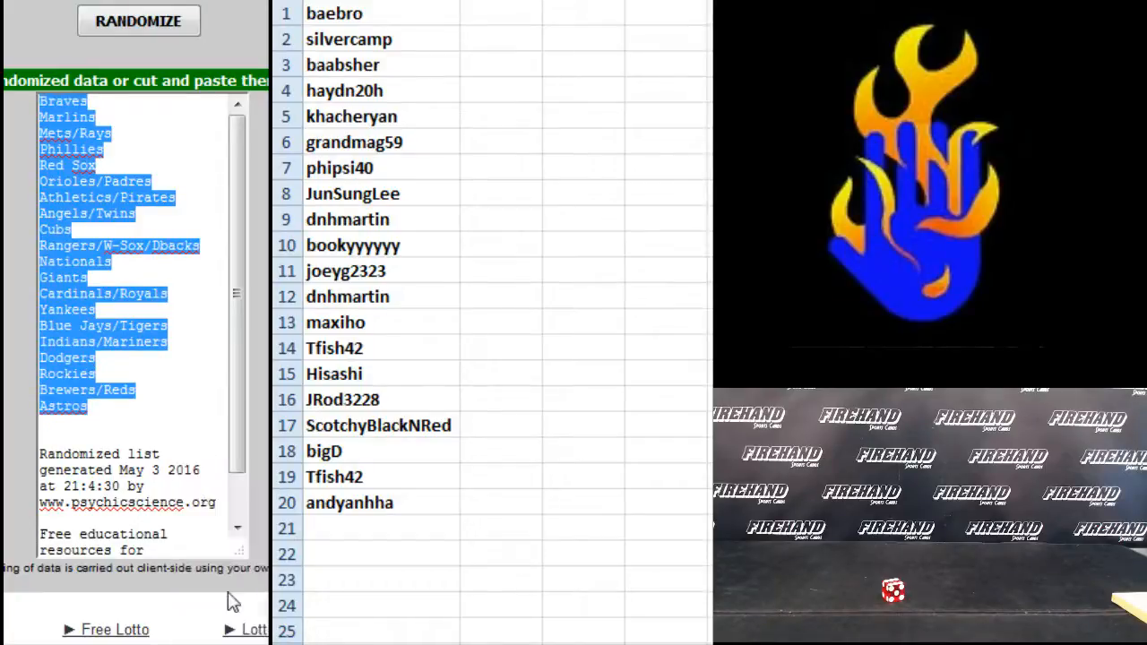
click(501, 15)
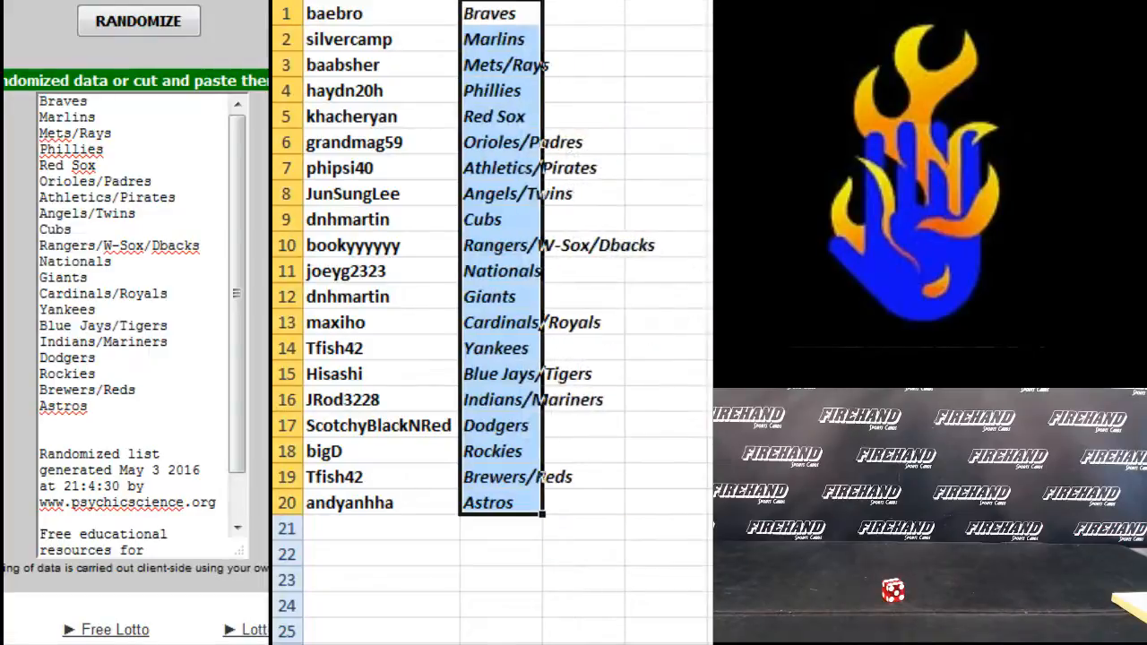
click(564, 12)
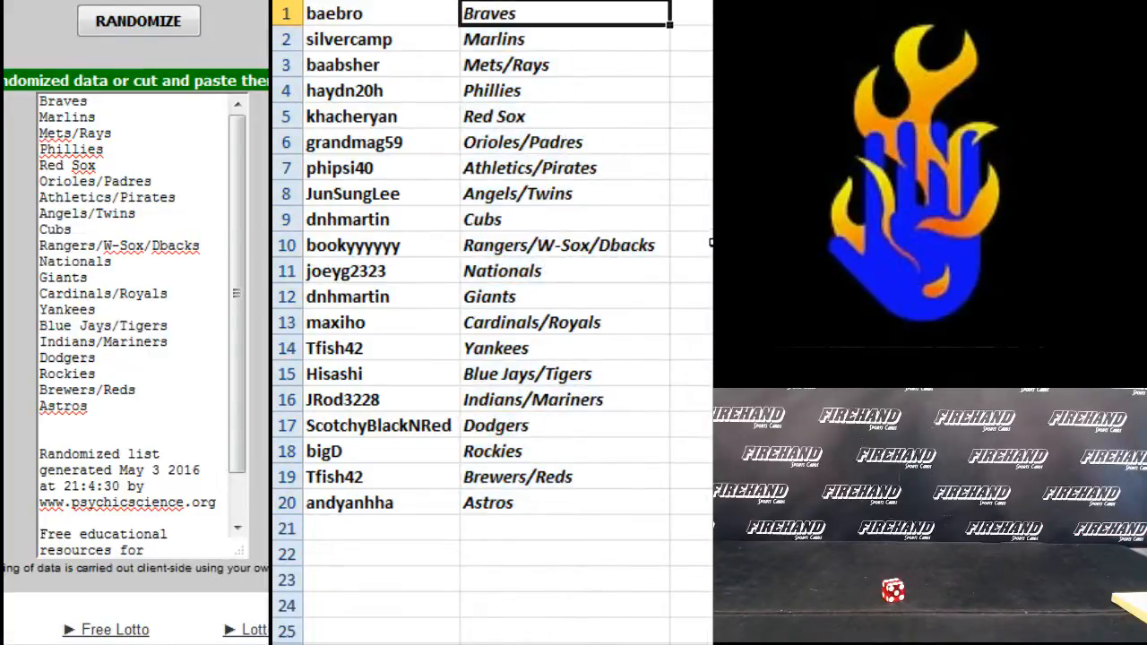
click(565, 40)
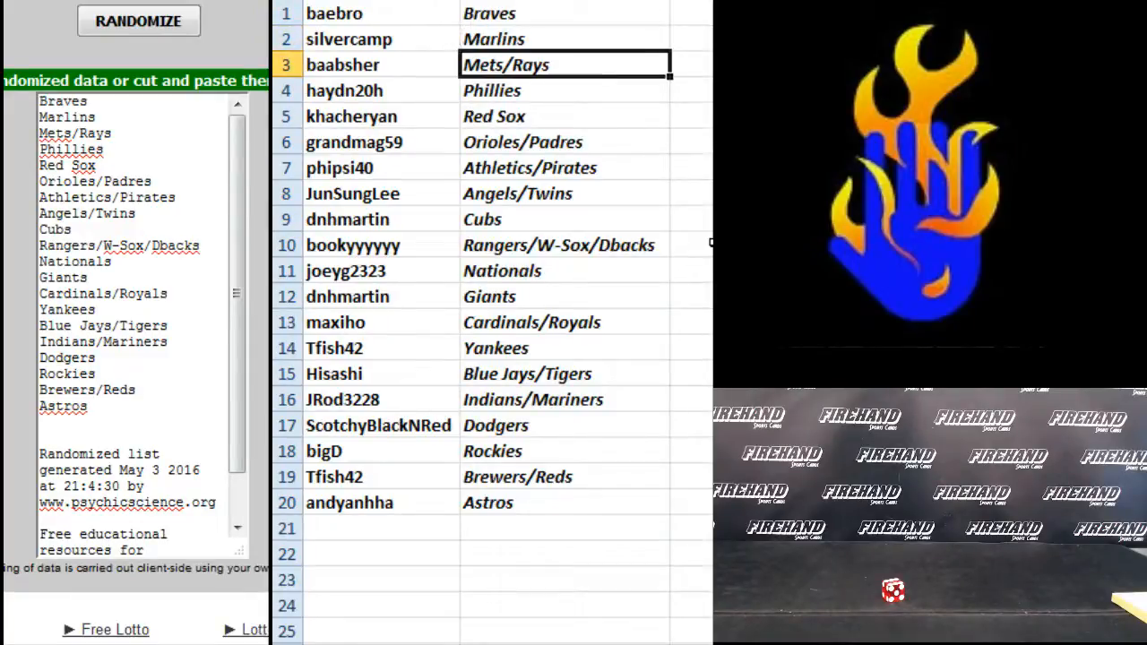
click(564, 114)
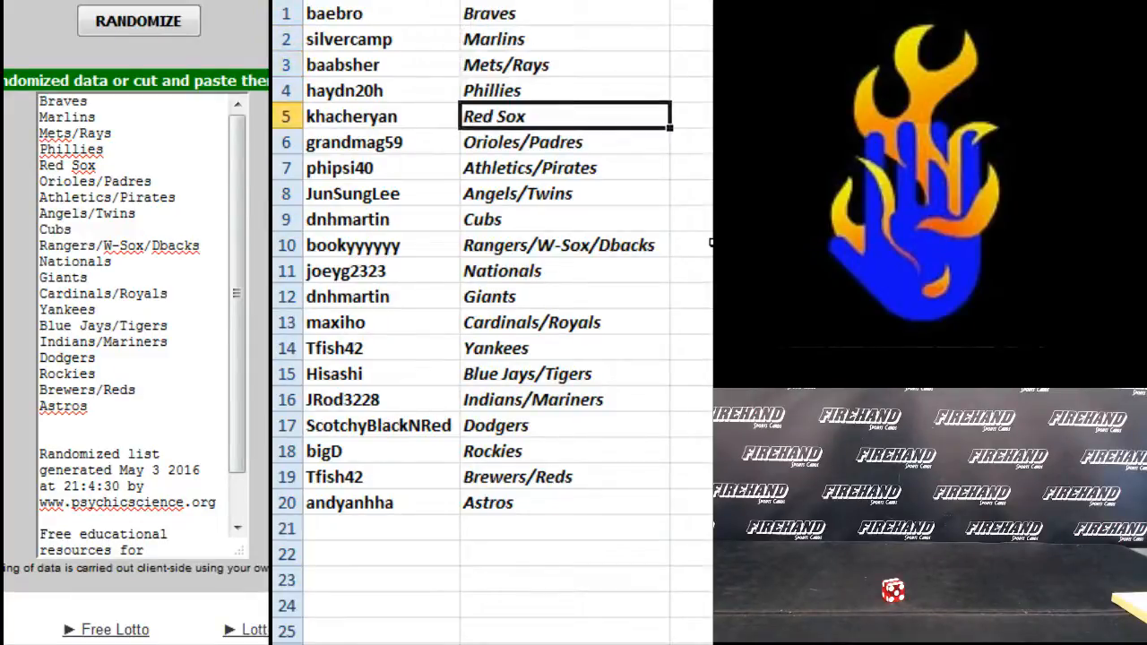
click(564, 141)
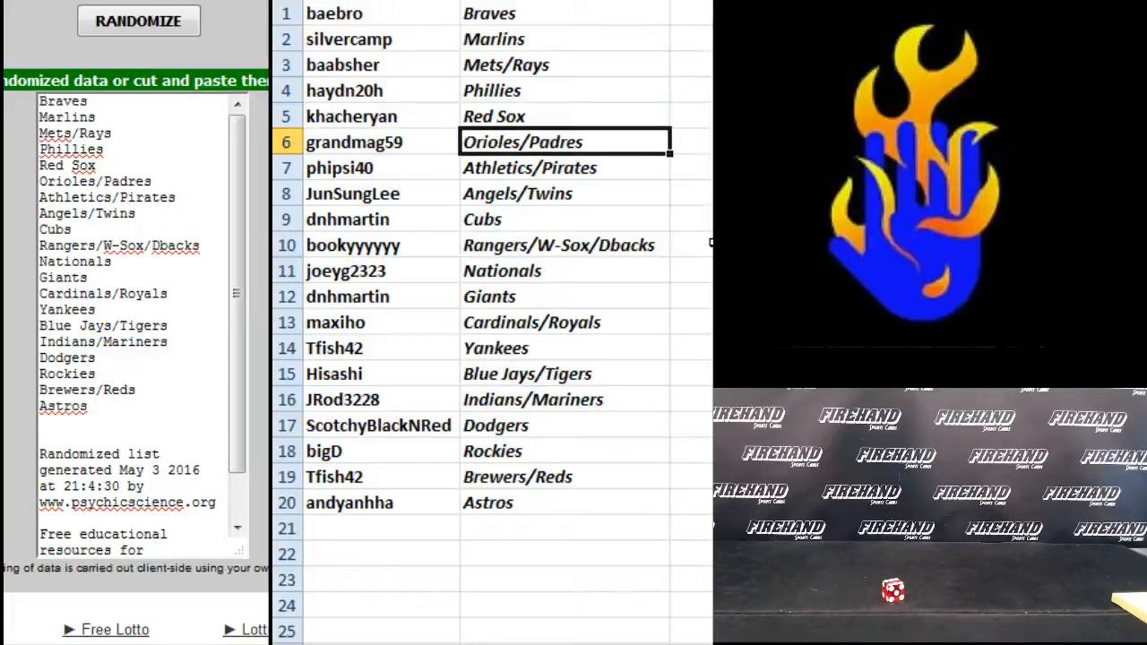
click(565, 169)
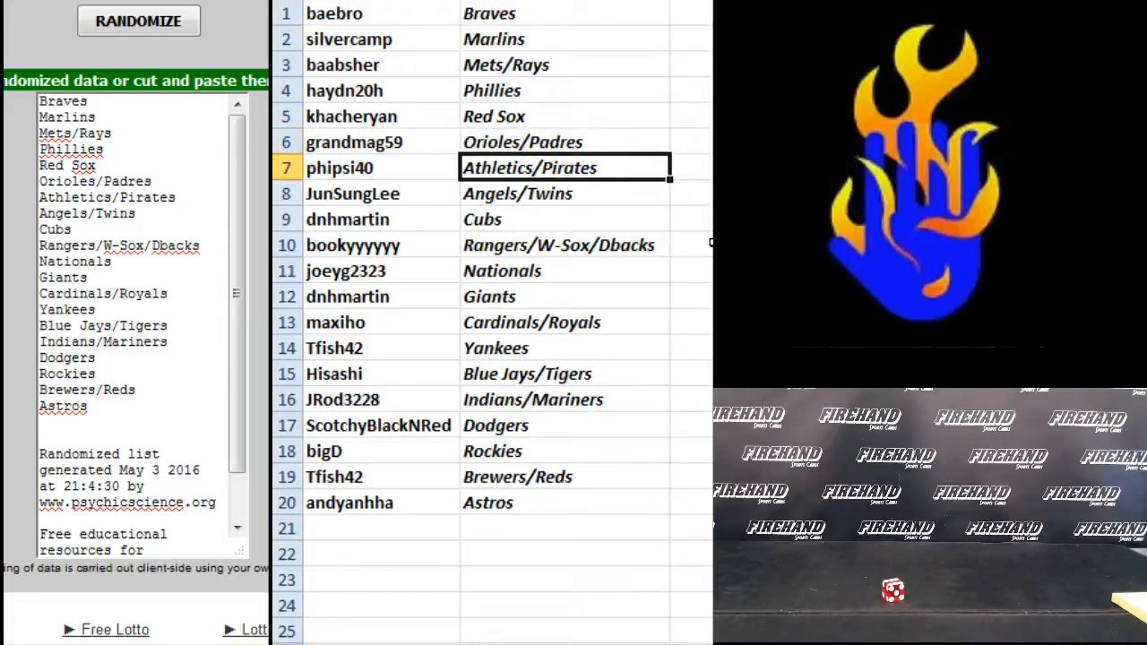
click(565, 193)
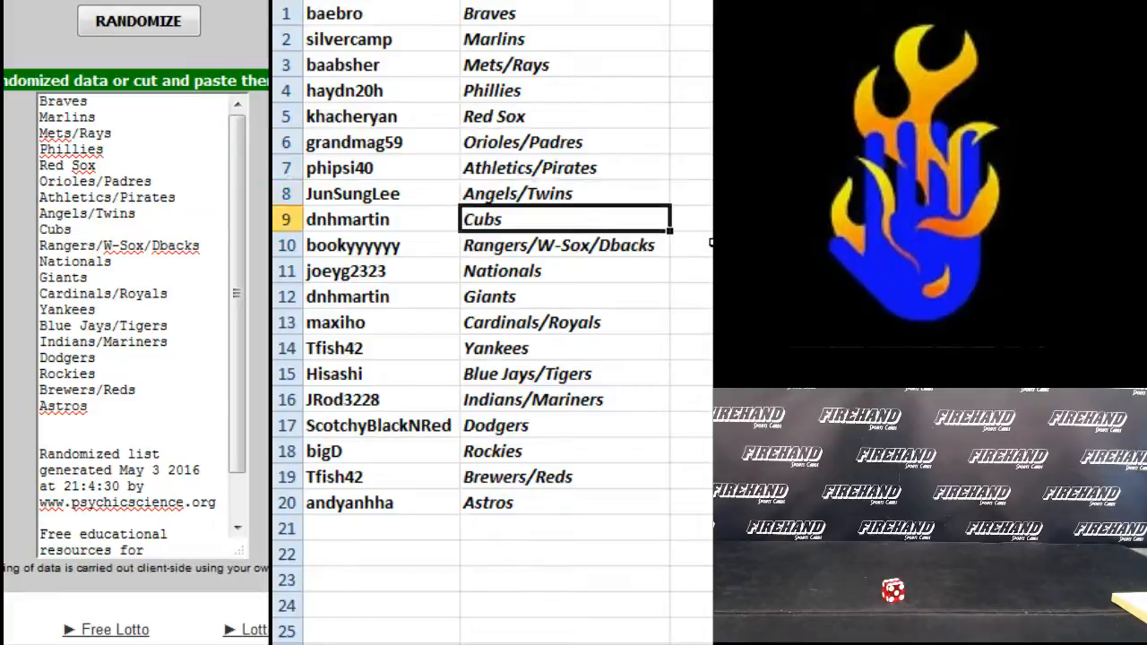
click(562, 244)
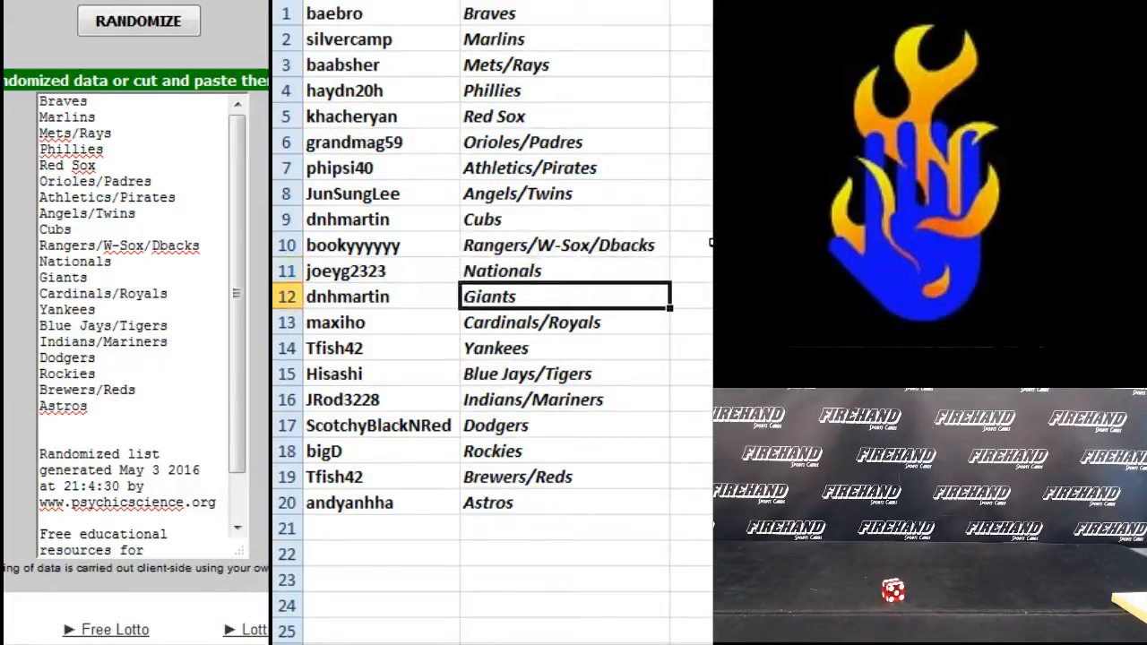
click(565, 323)
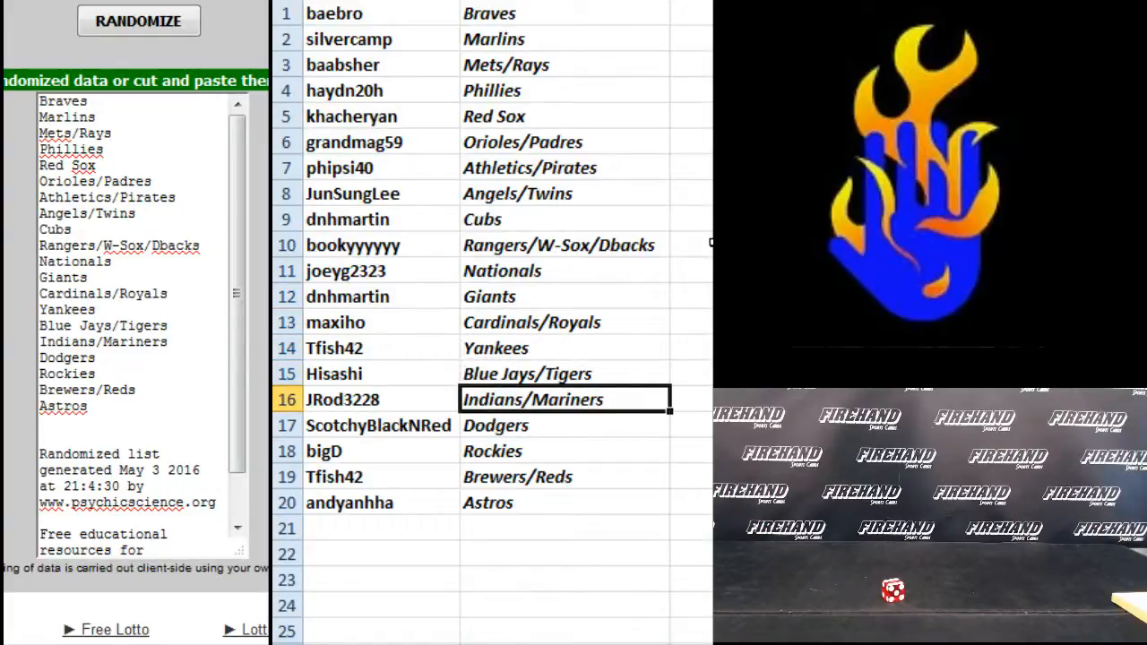
click(563, 424)
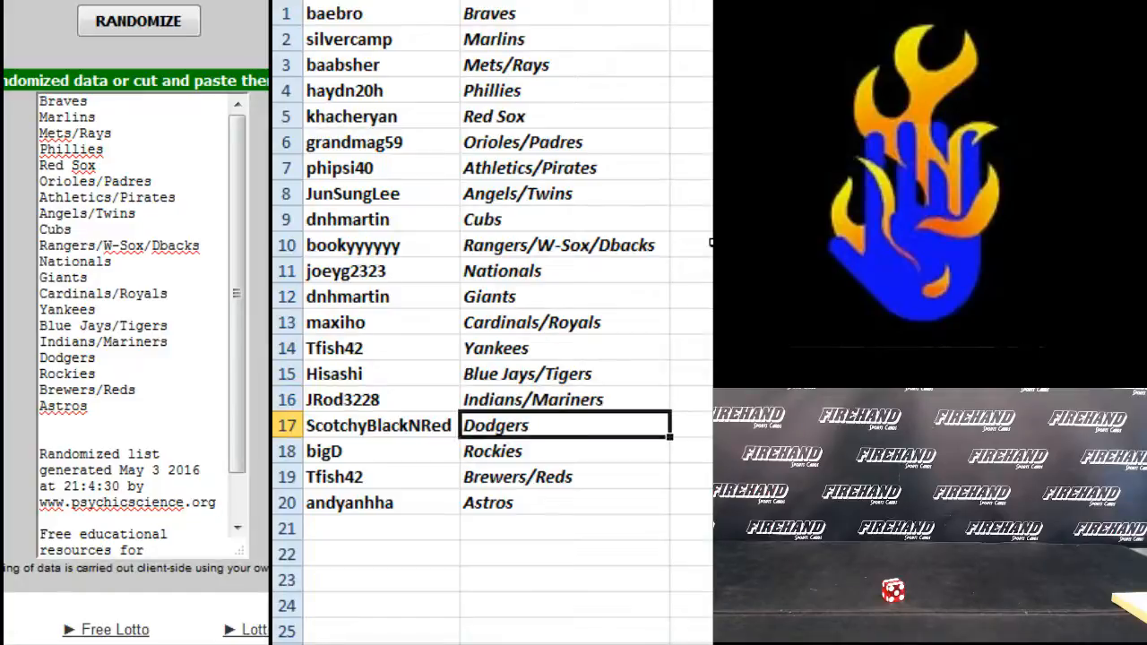
click(564, 477)
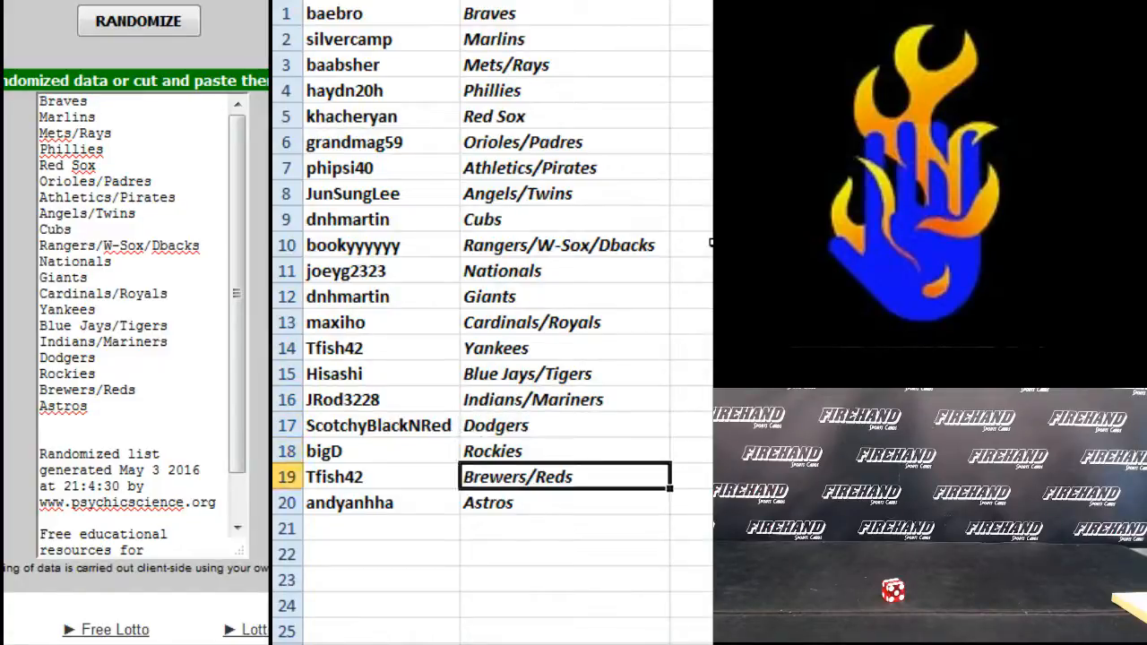